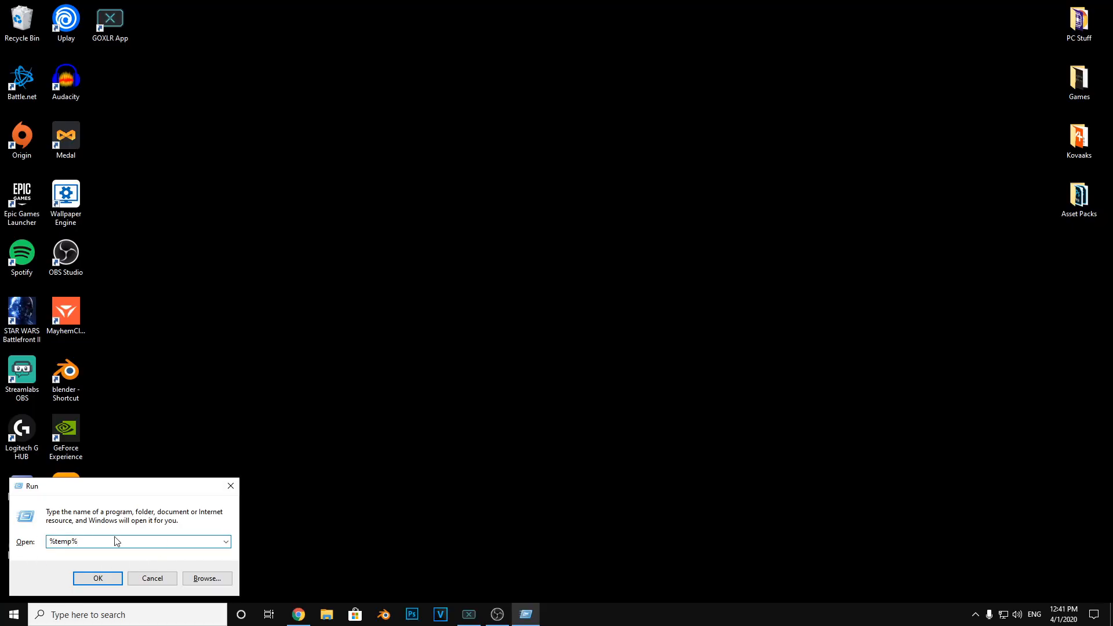
- Delete user Temp contents except the in-use GoXLR folder, plus the three Windows Temp items
click(97, 578)
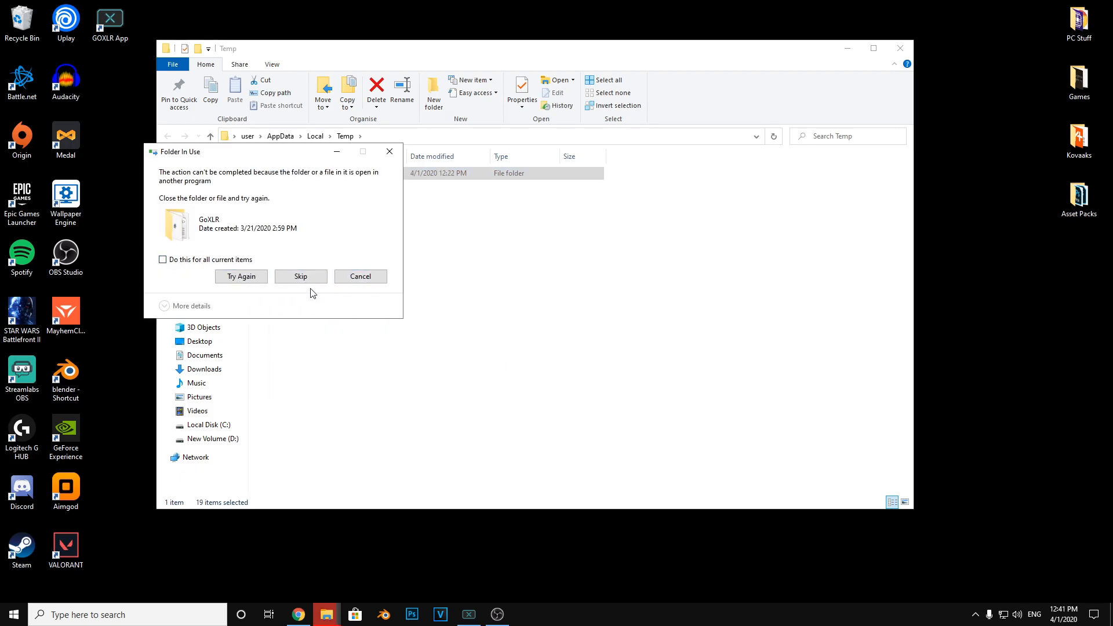
click(300, 276)
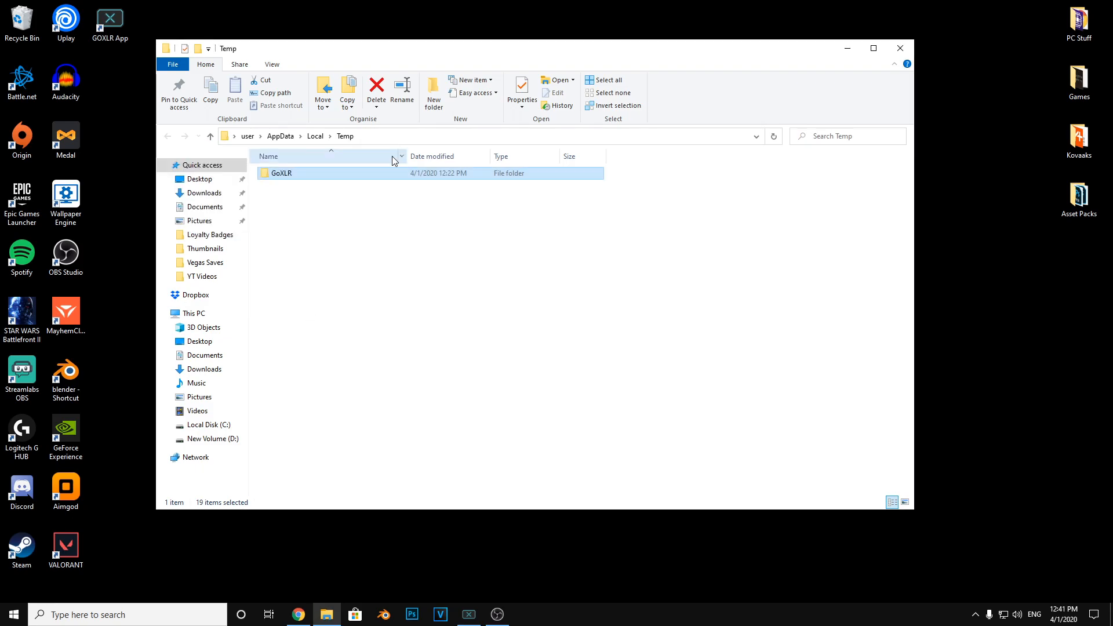
click(897, 48)
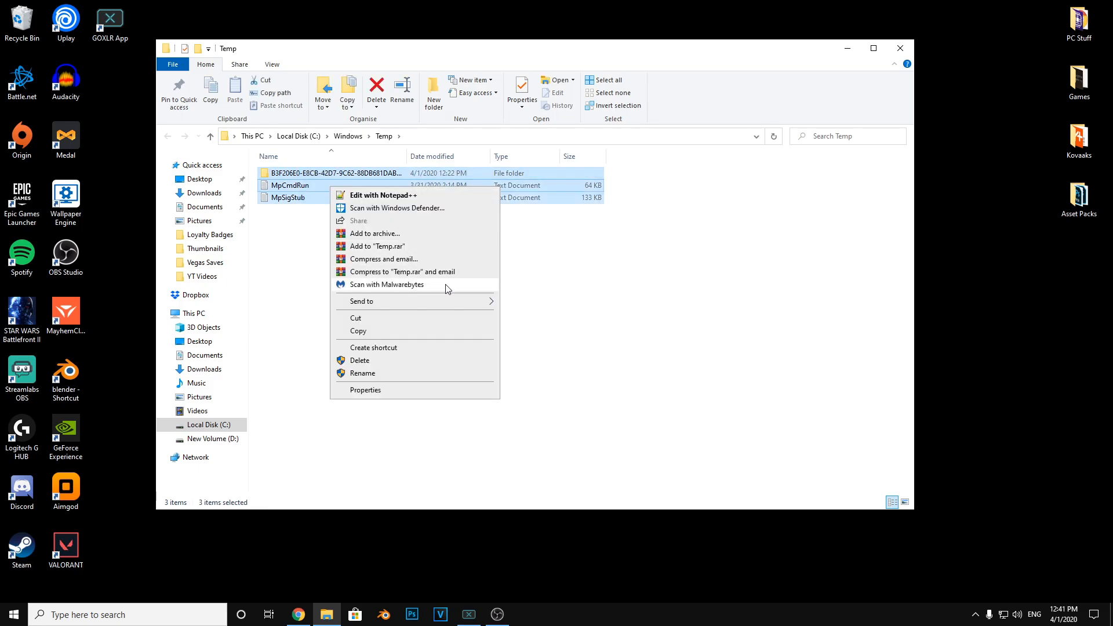
click(359, 360)
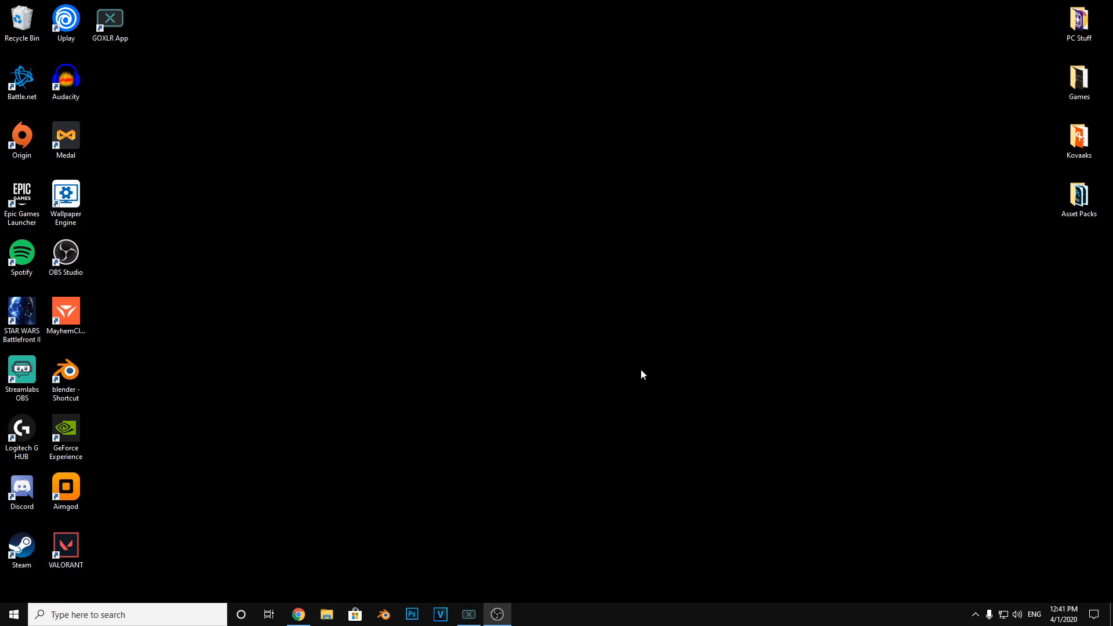
- Open Prefetch via the Run command, grant permission, and delete all 312 files
click(127, 614)
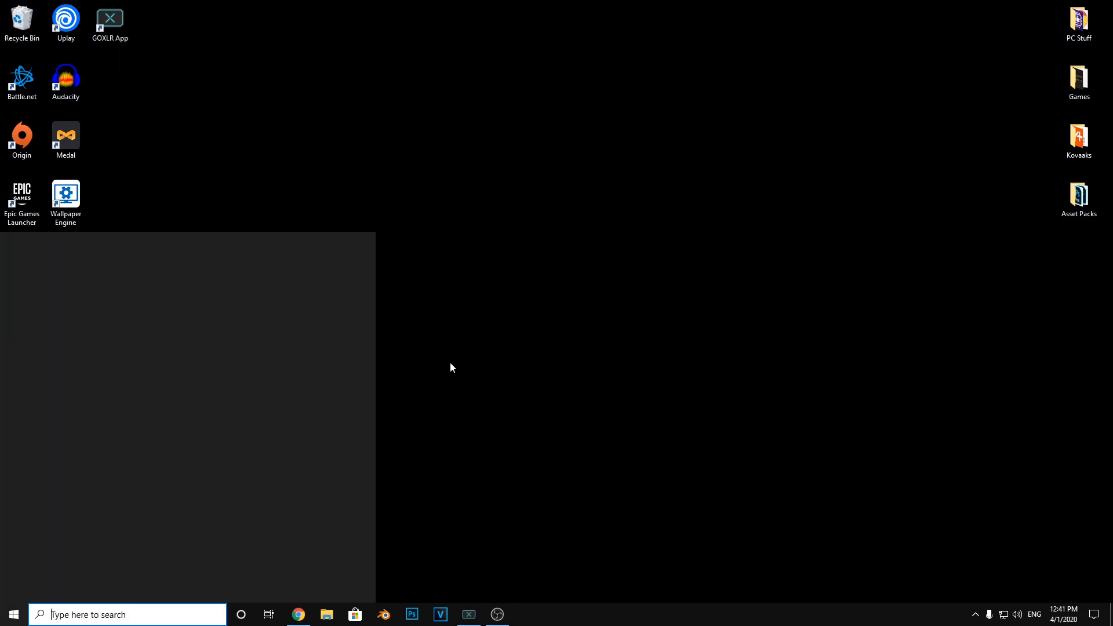
text(run)
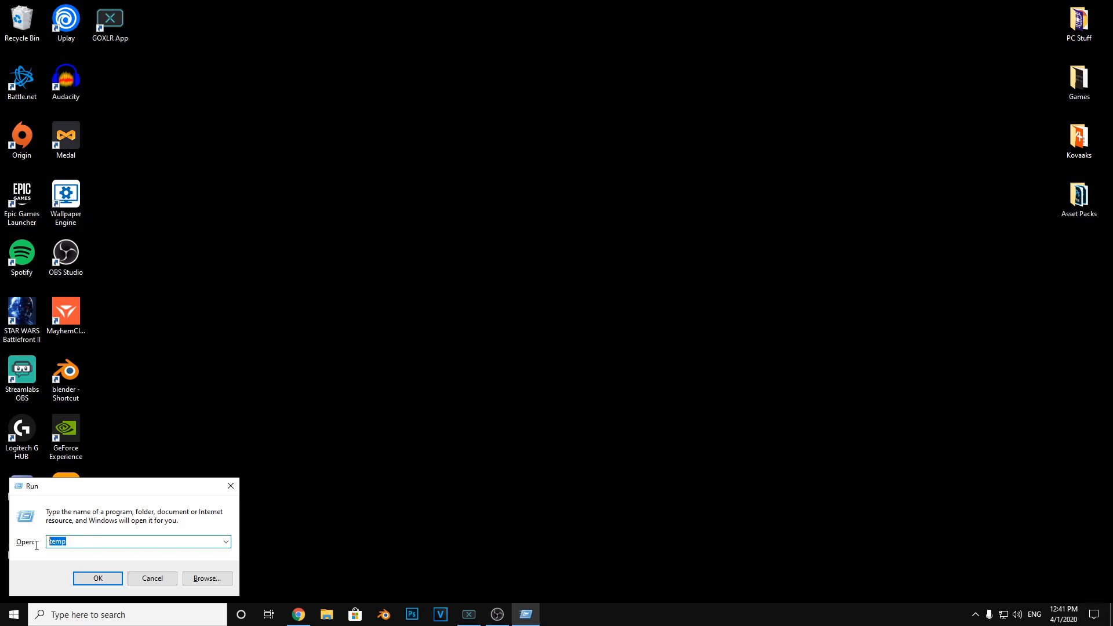
text(prefetch)
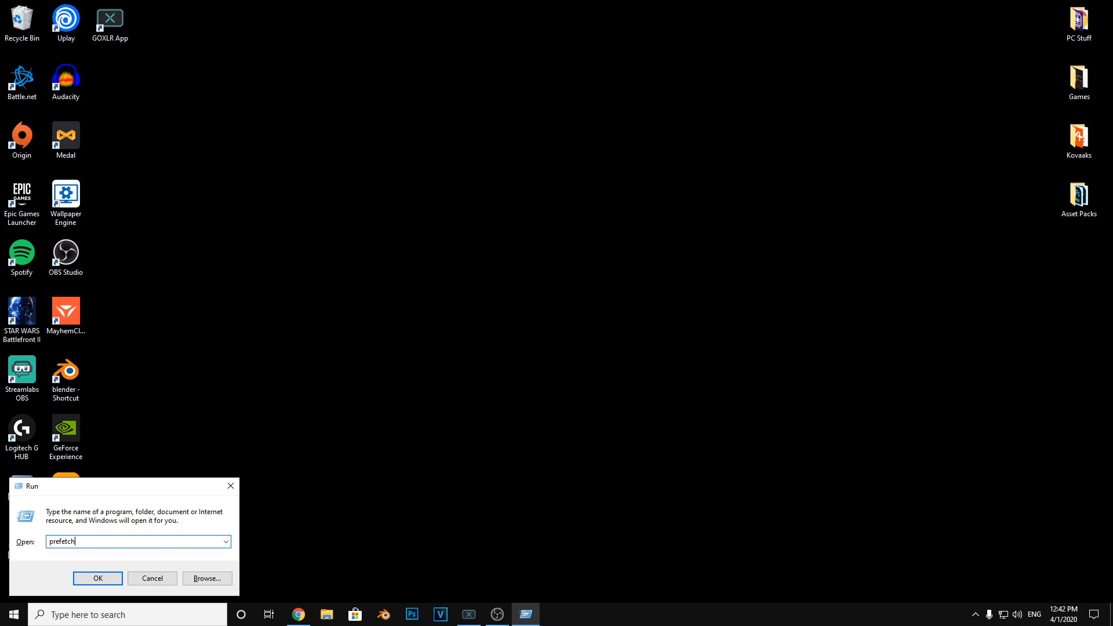
click(98, 578)
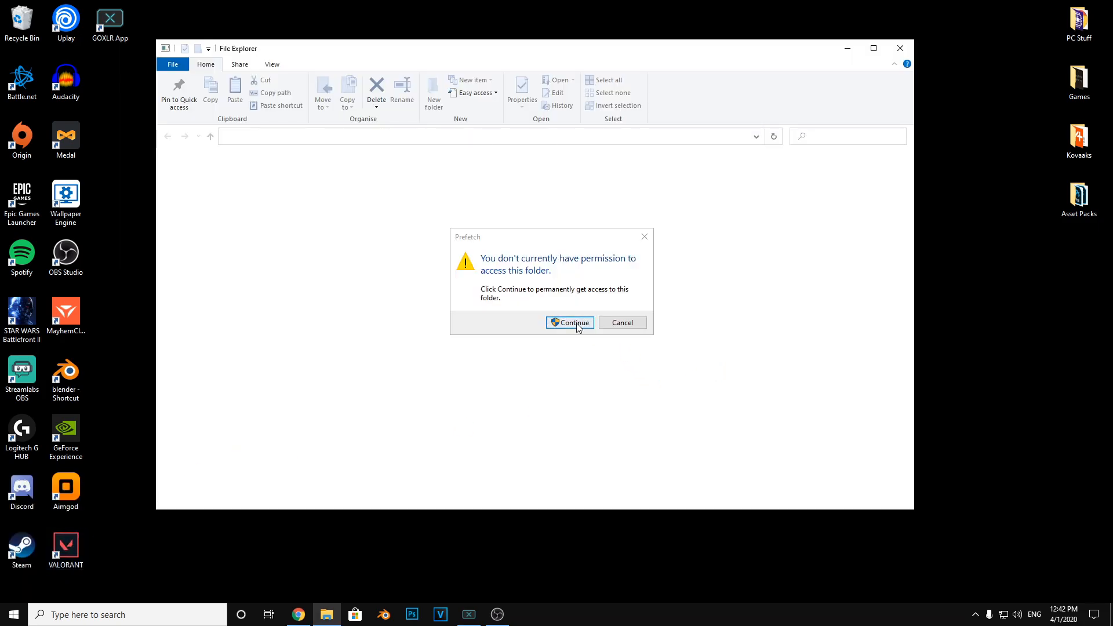
click(572, 323)
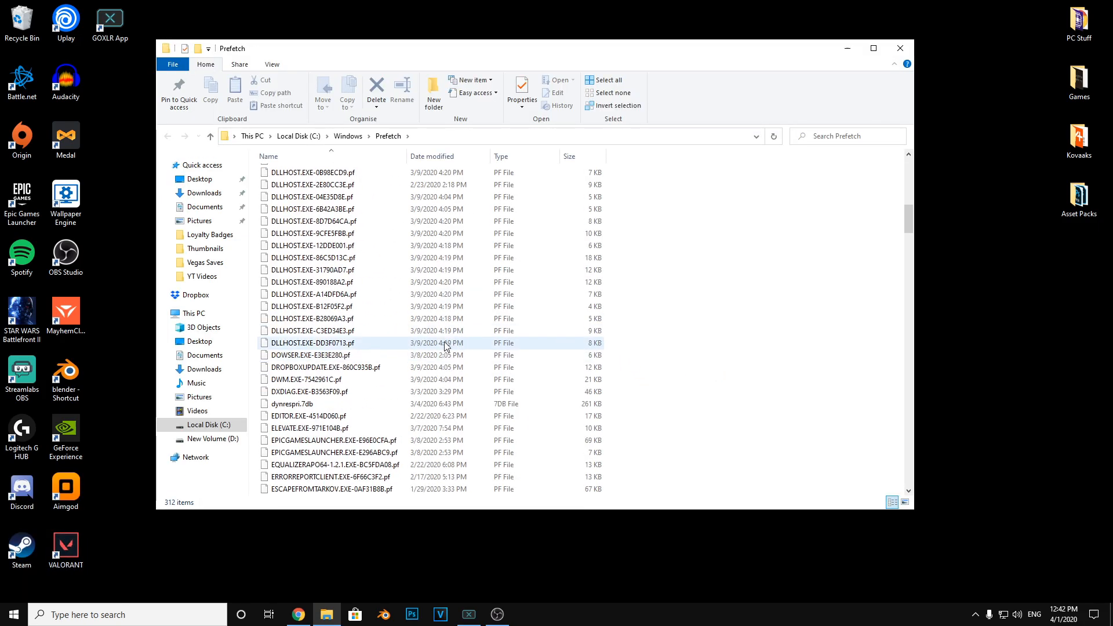
scroll(down, 3)
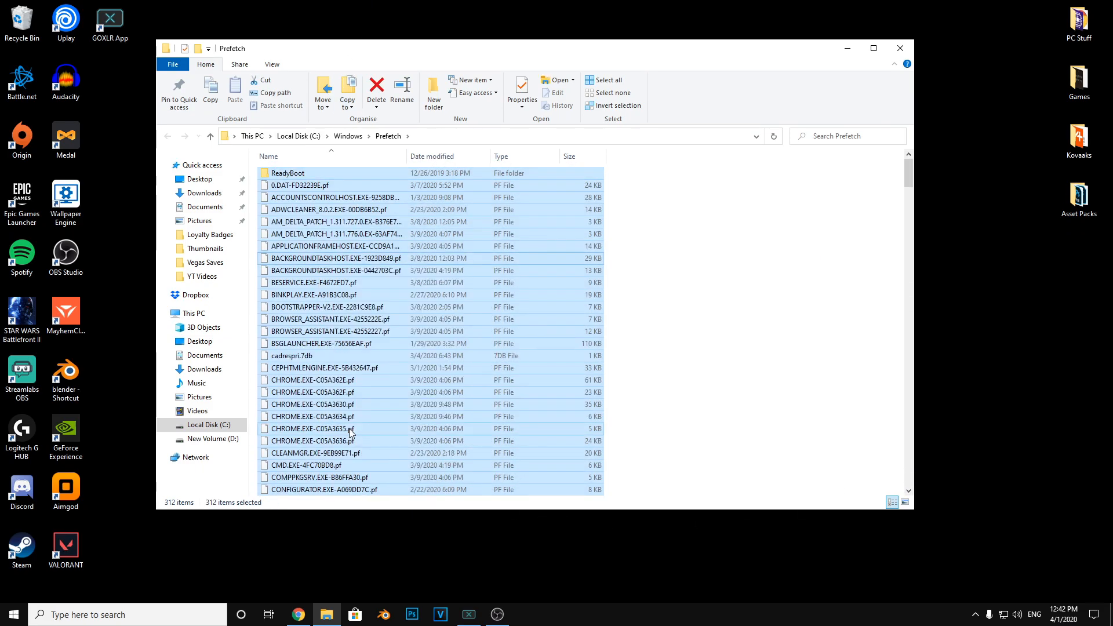
click(376, 89)
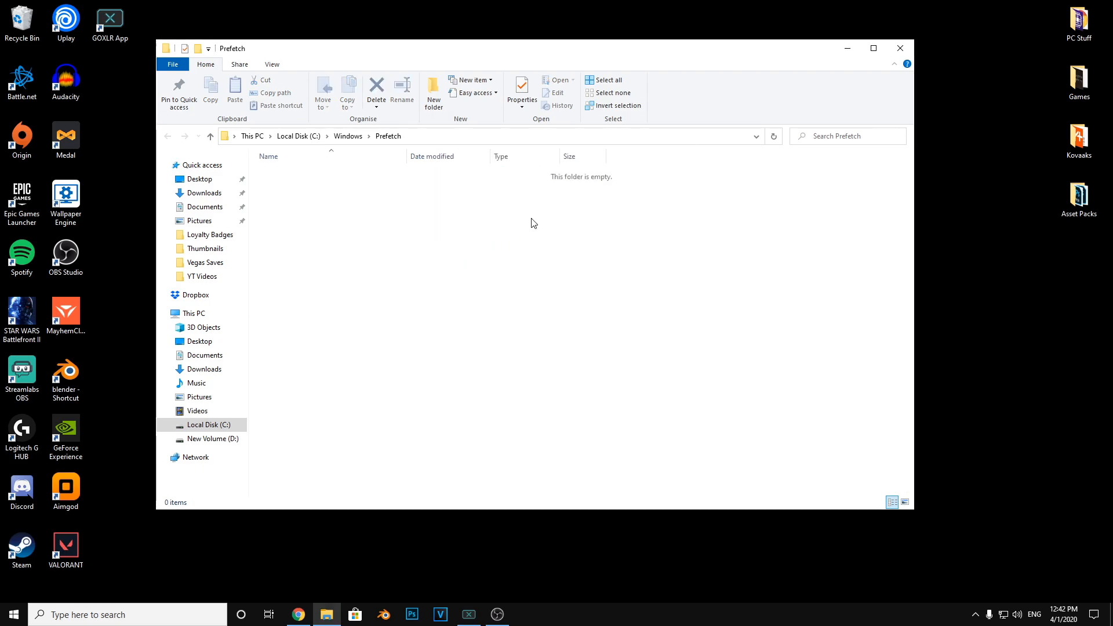
click(899, 48)
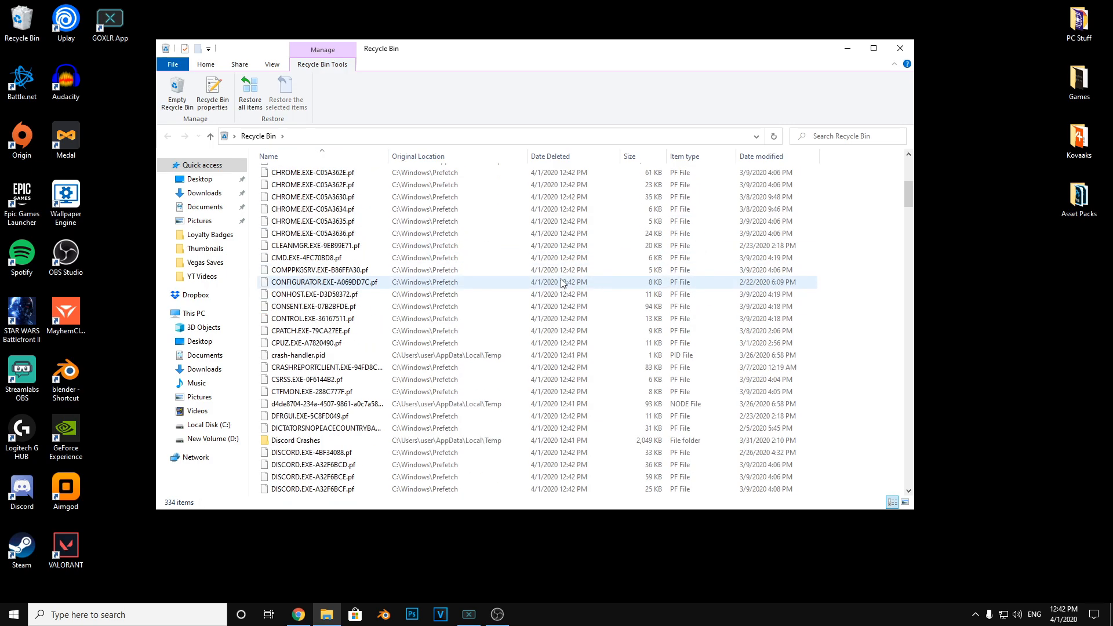
- Permanently delete the 333 Recycle Bin items and close the window
scroll(down, 3)
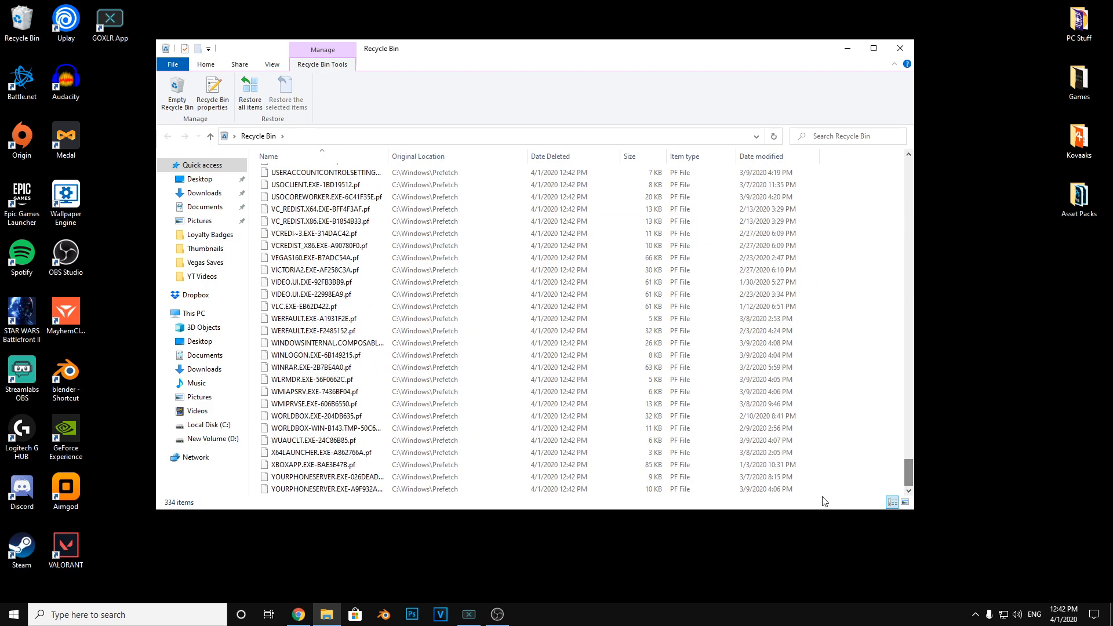
key(ctrl+a)
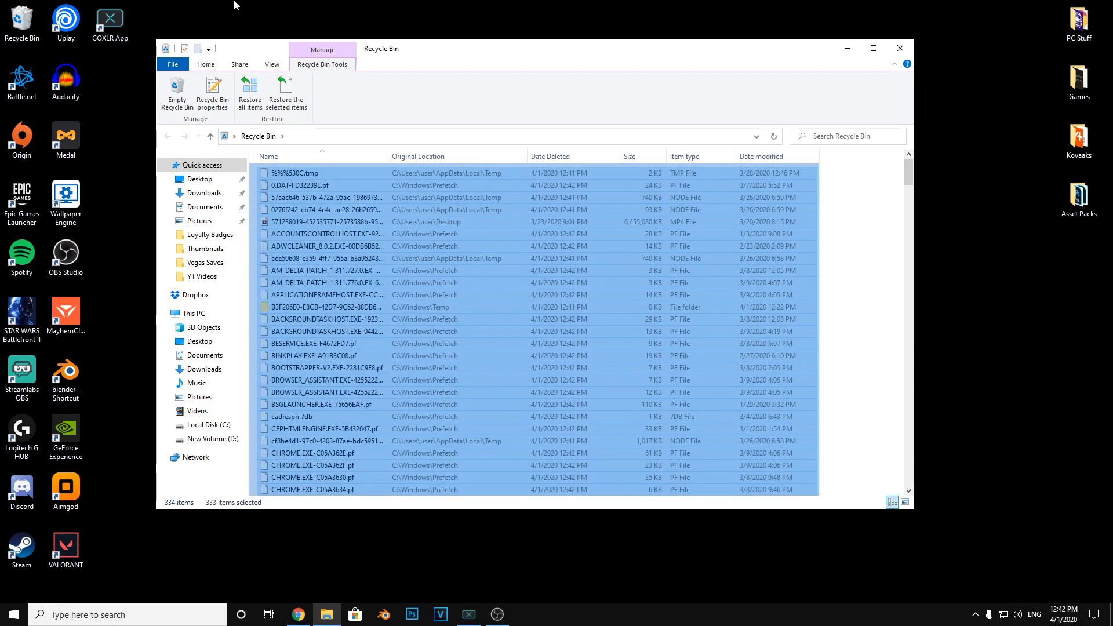
click(176, 92)
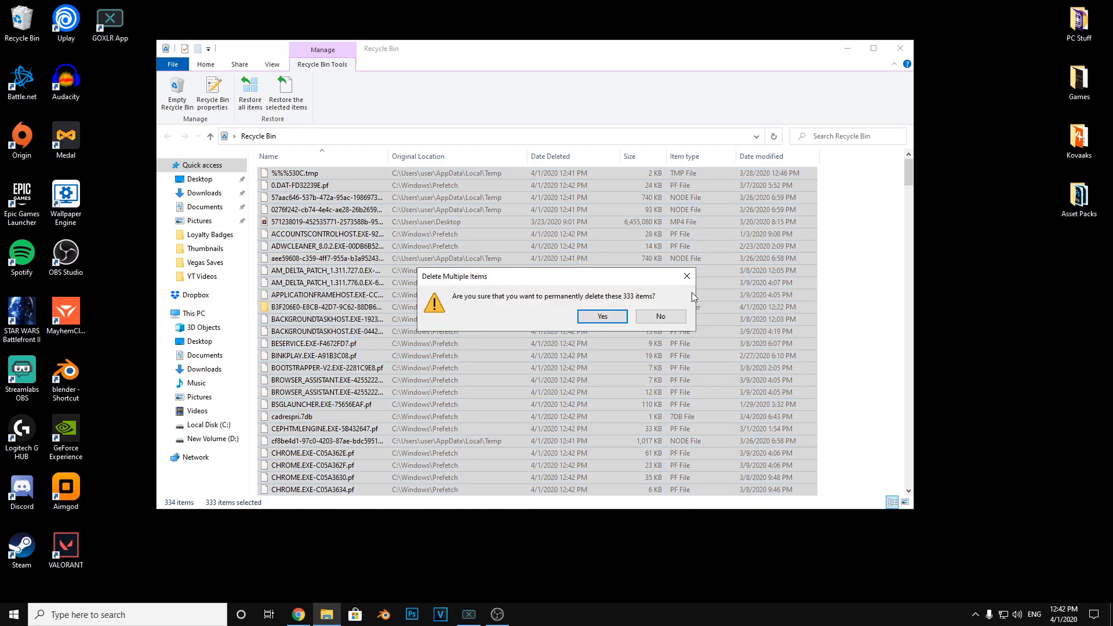
click(601, 316)
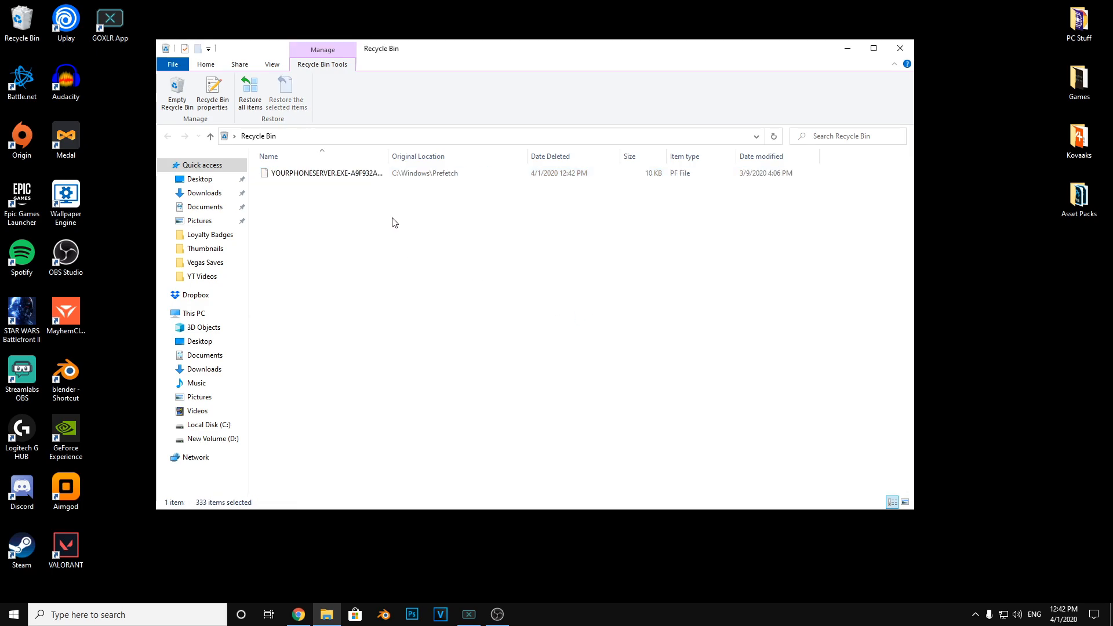
click(898, 48)
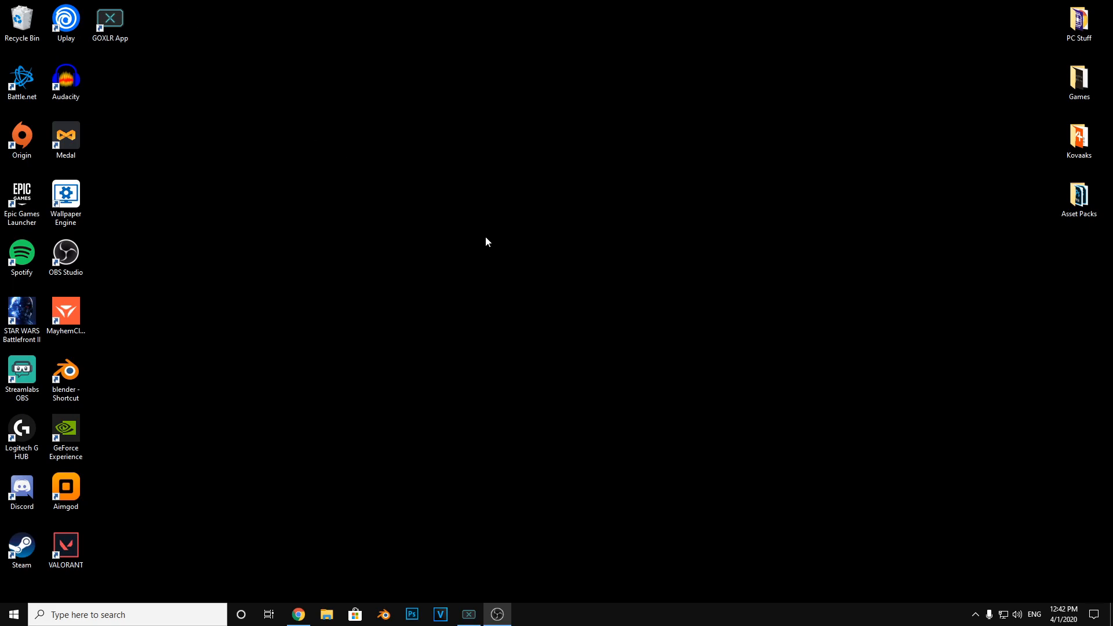
mouse_move(455, 234)
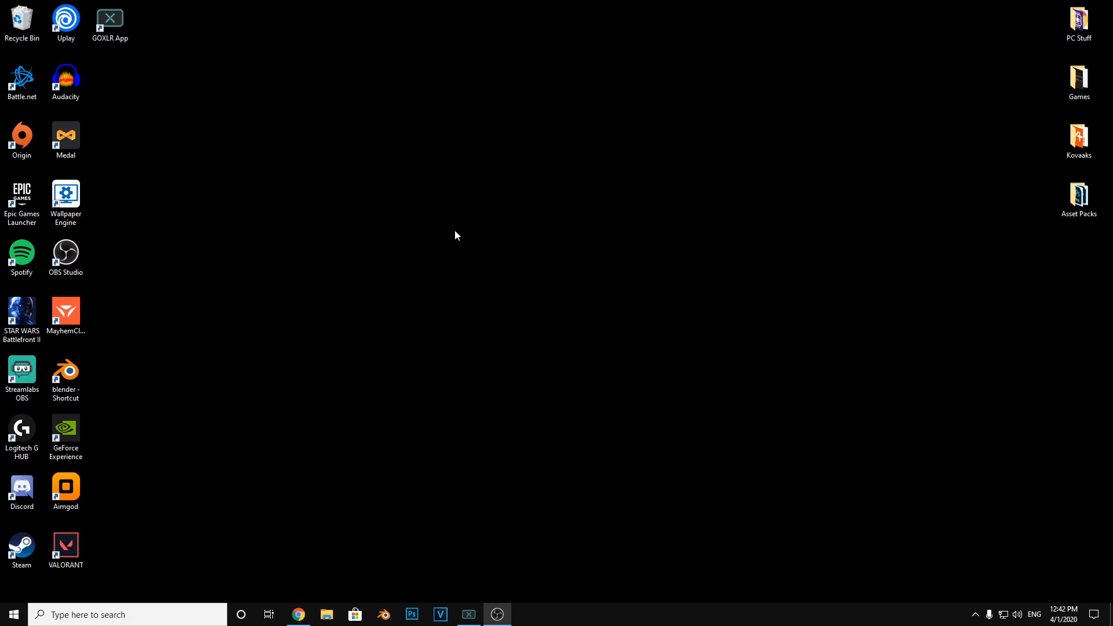
- Navigate from appdata to Local\FortniteGame\Saved\Config\WindowsClient
text(run)
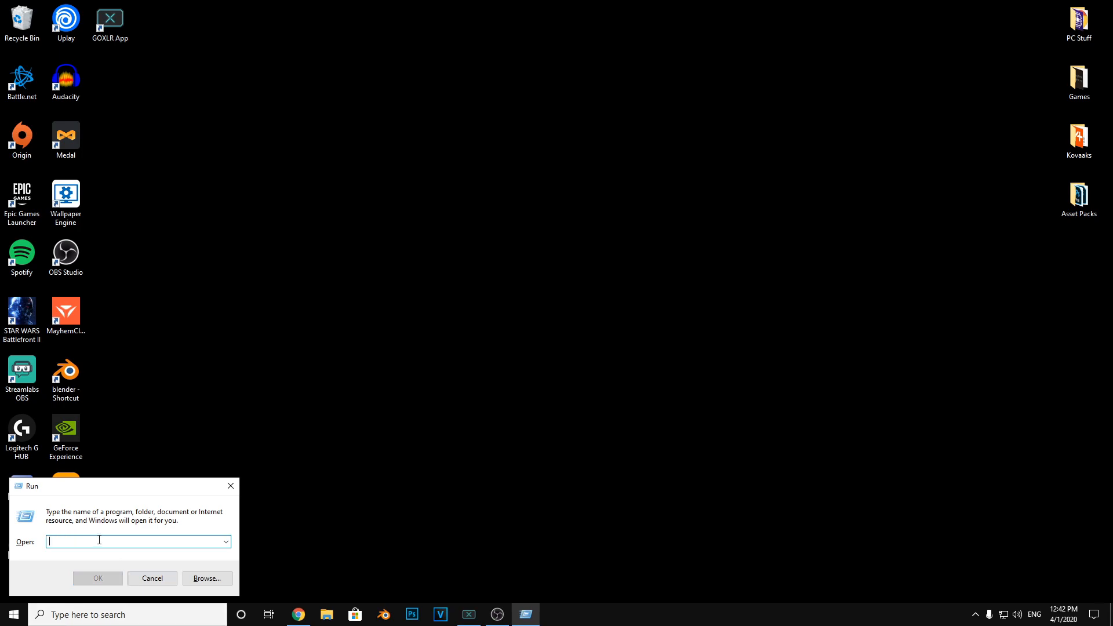
text(appdata)
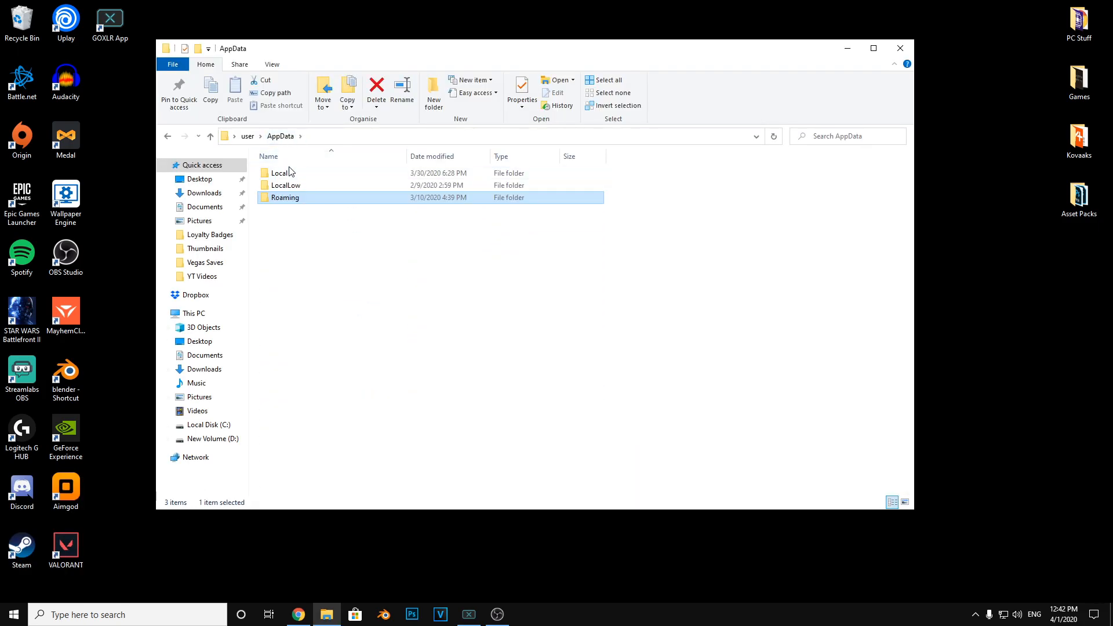
double_click(281, 173)
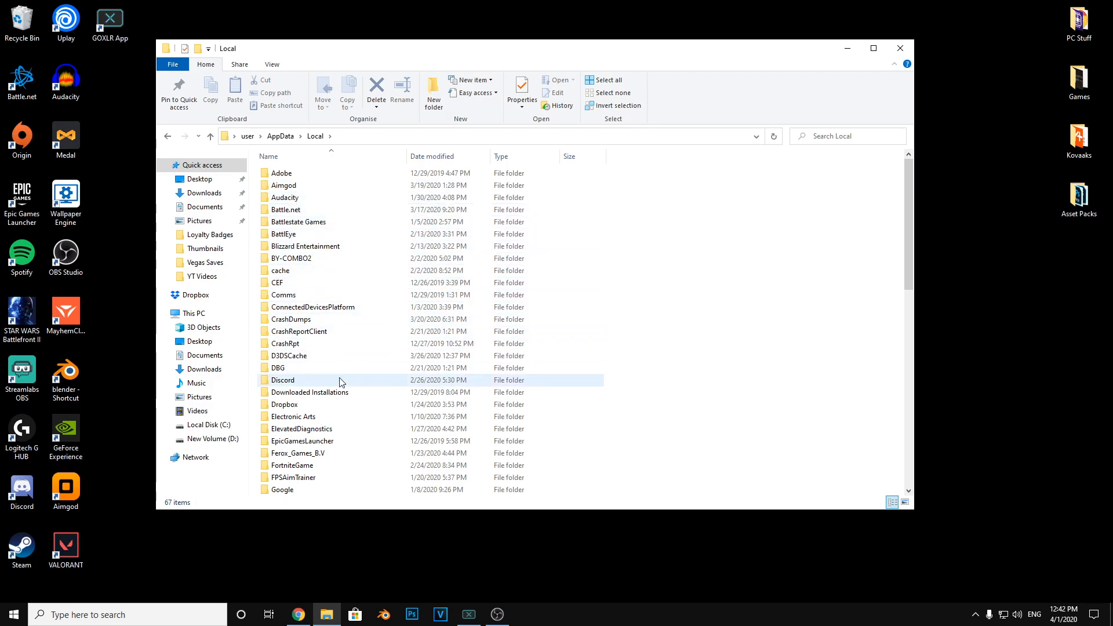
scroll(down, 3)
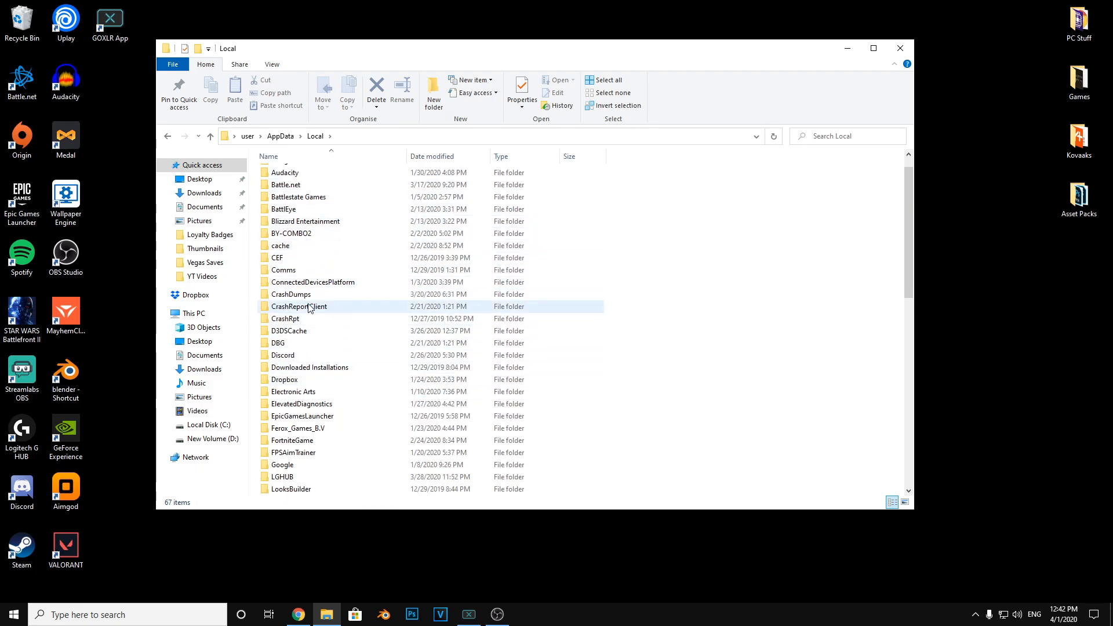
double_click(291, 440)
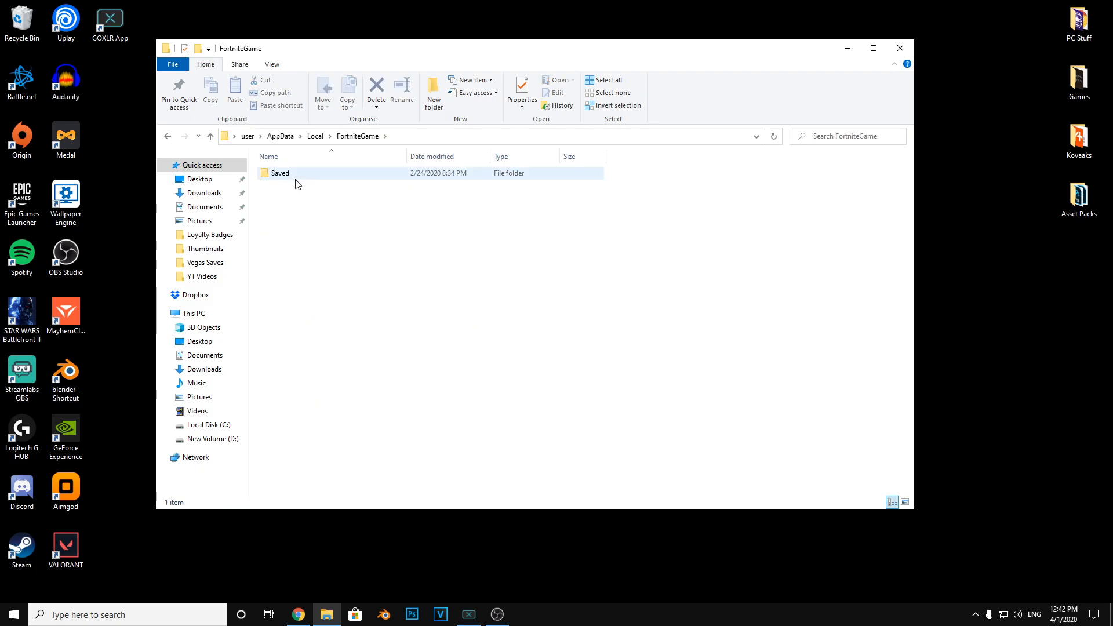
double_click(280, 172)
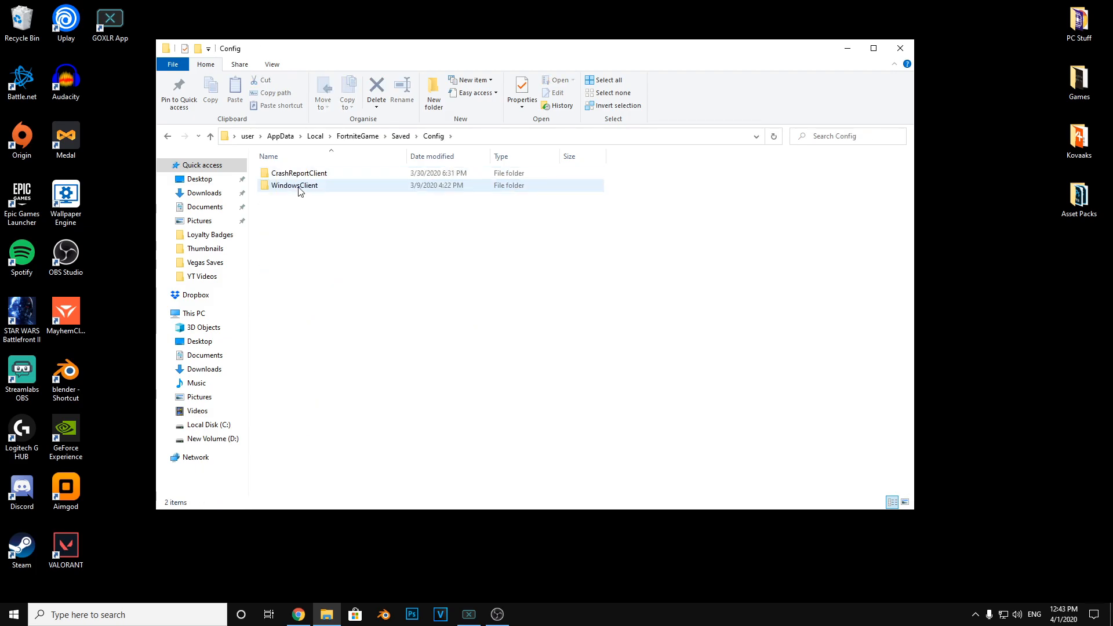
double_click(295, 185)
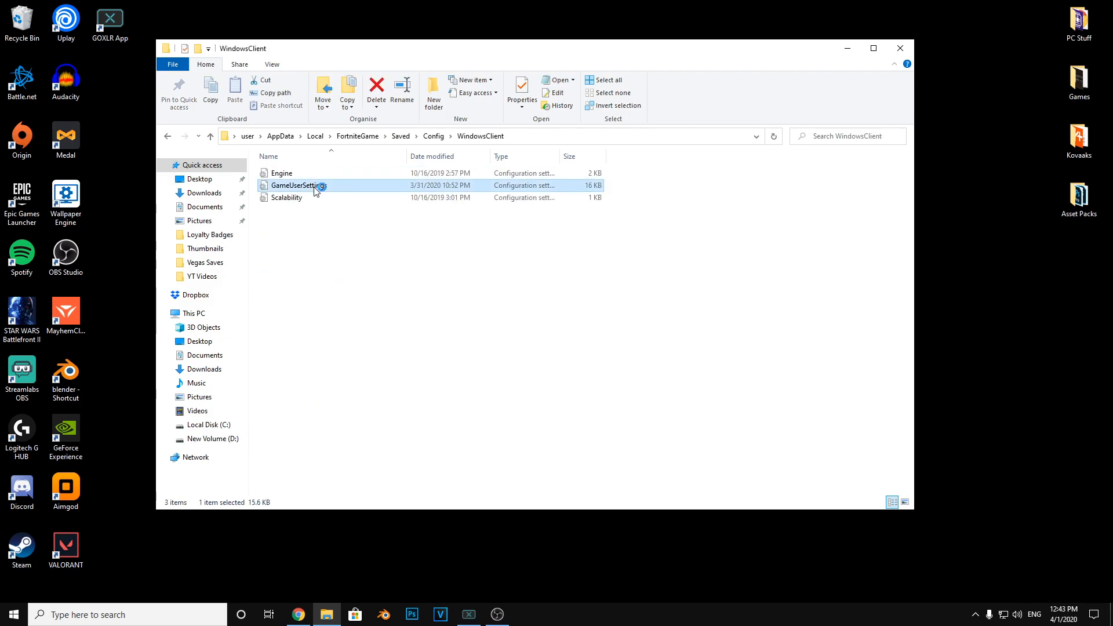
- Open GameUserSettings in Notepad
right_click(298, 185)
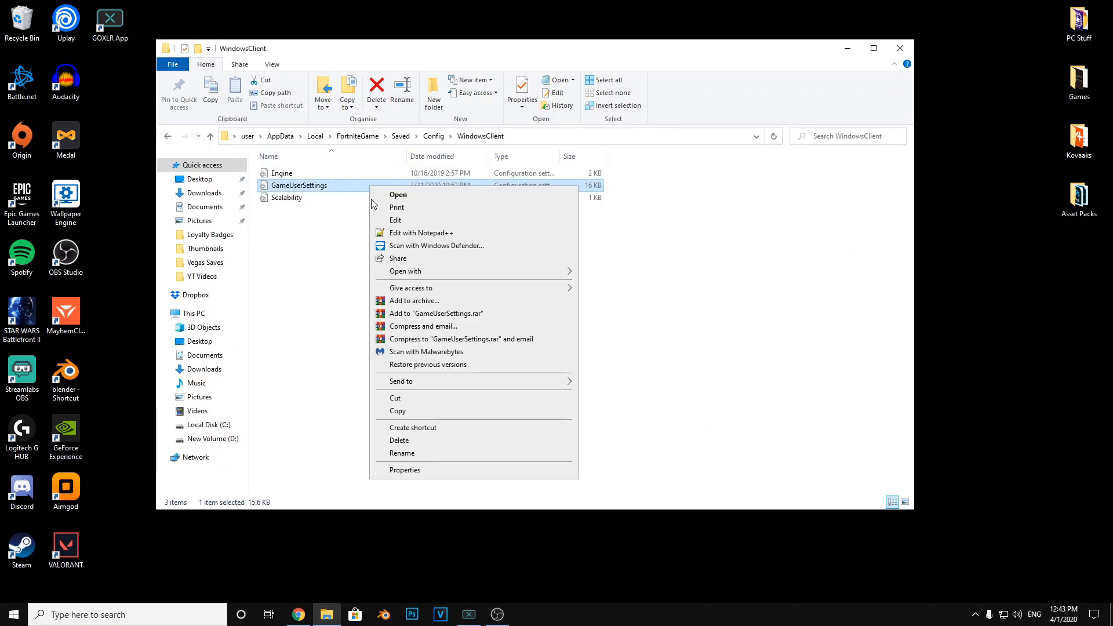
click(404, 469)
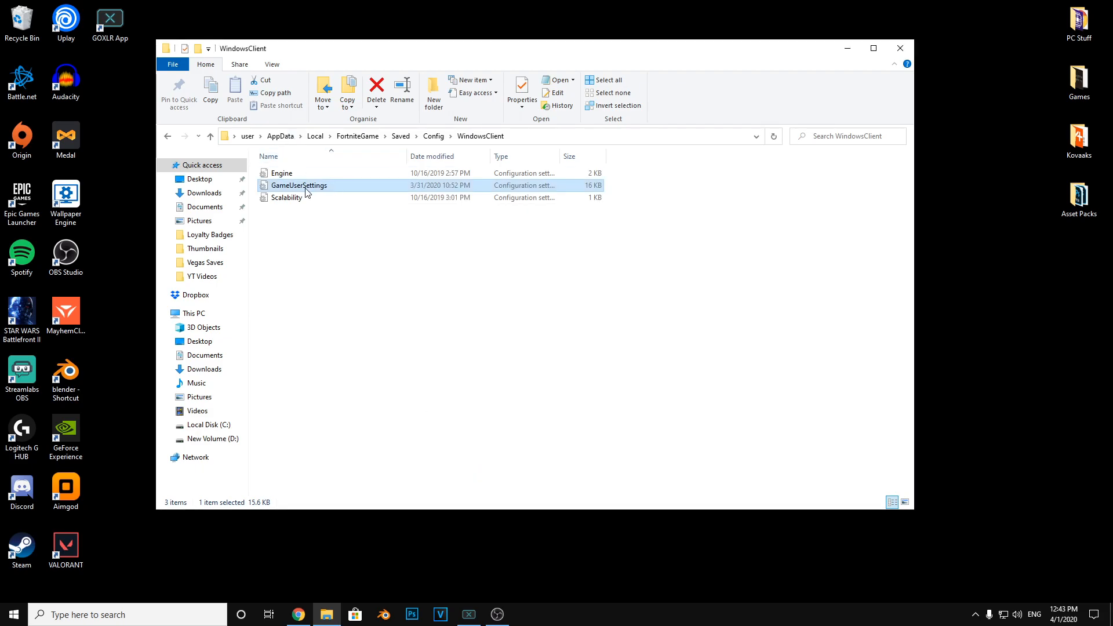
double_click(297, 185)
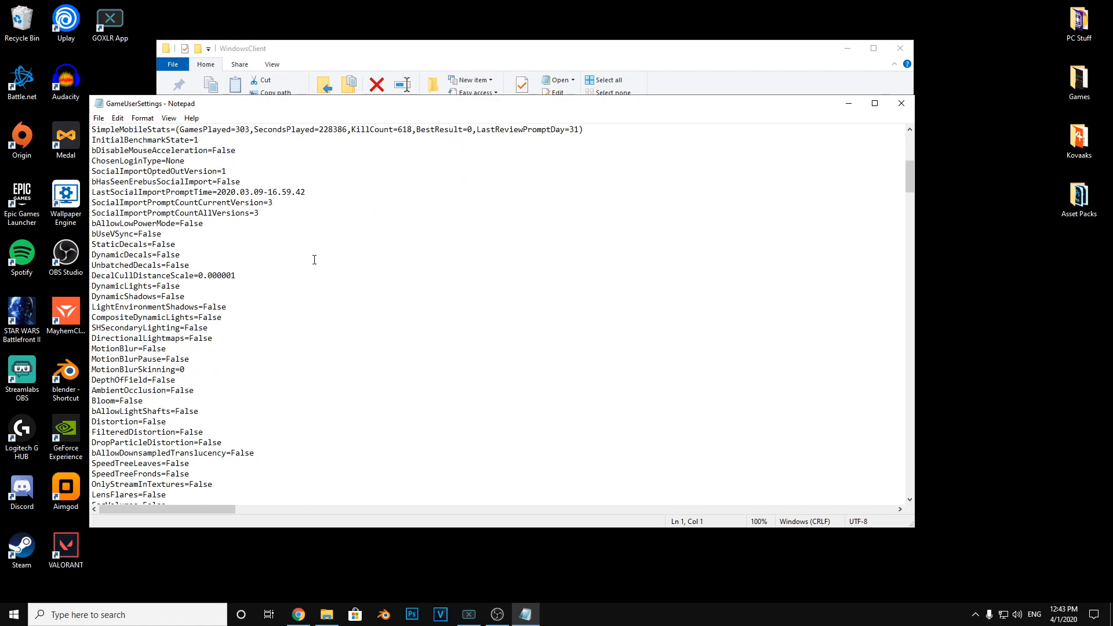
- Change sg.ShadingQuality under [ScalabilityGroups] to 3
scroll(down, 3)
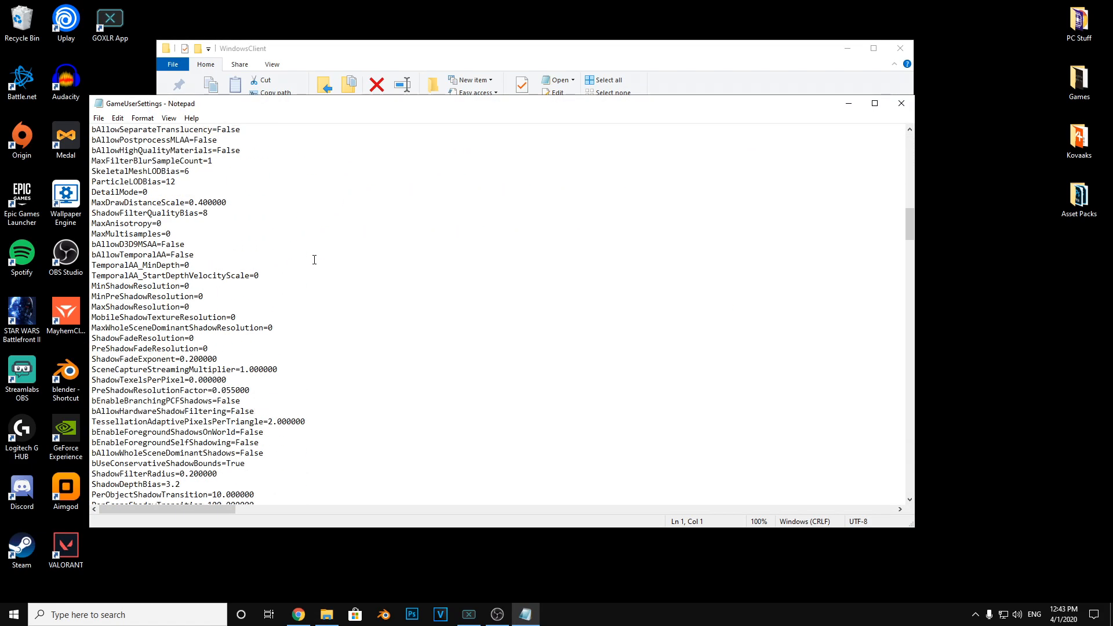
scroll(down, 3)
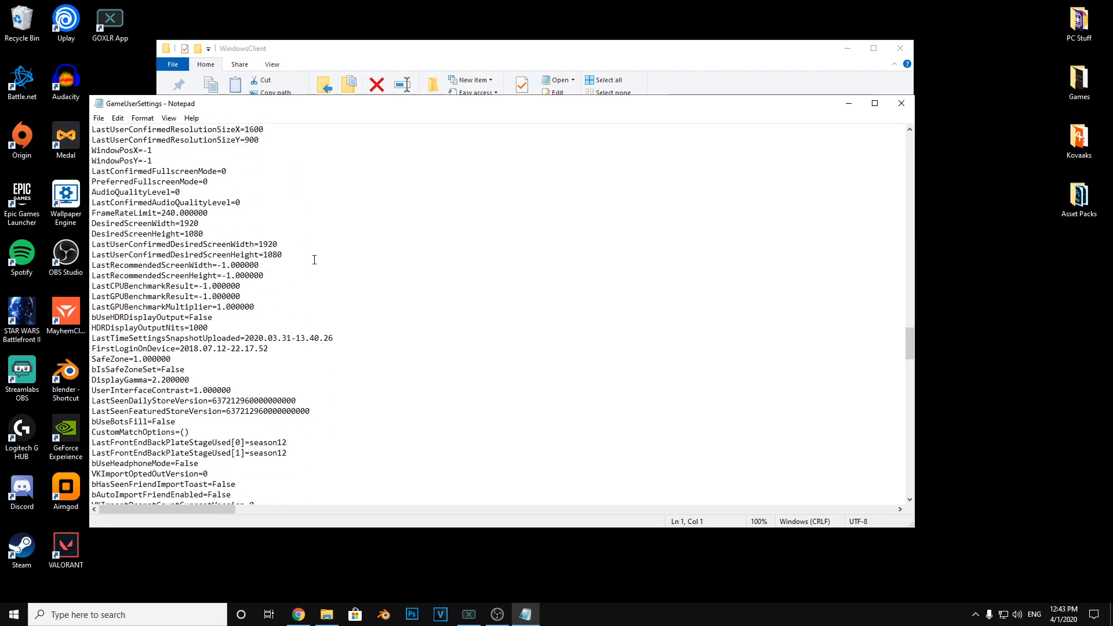
scroll(down, 3)
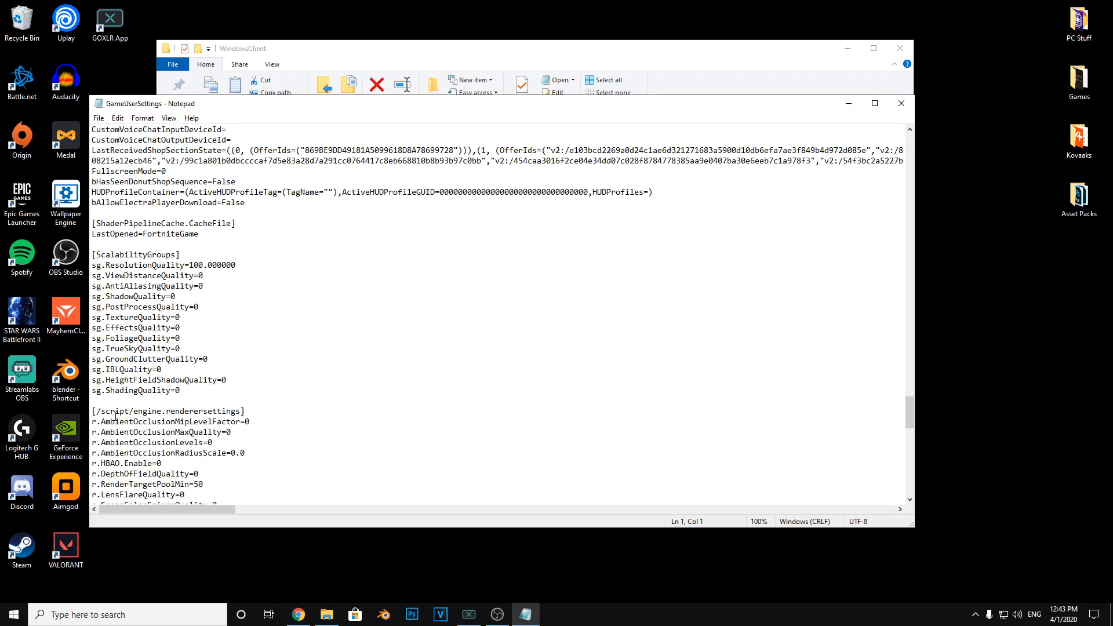
click(178, 391)
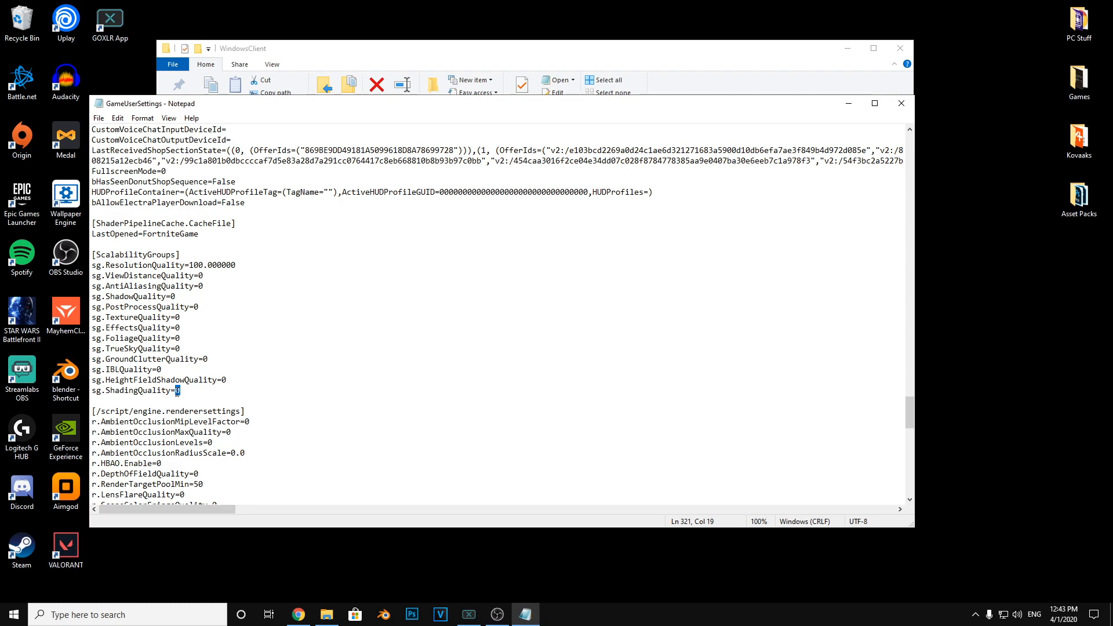
text(3)
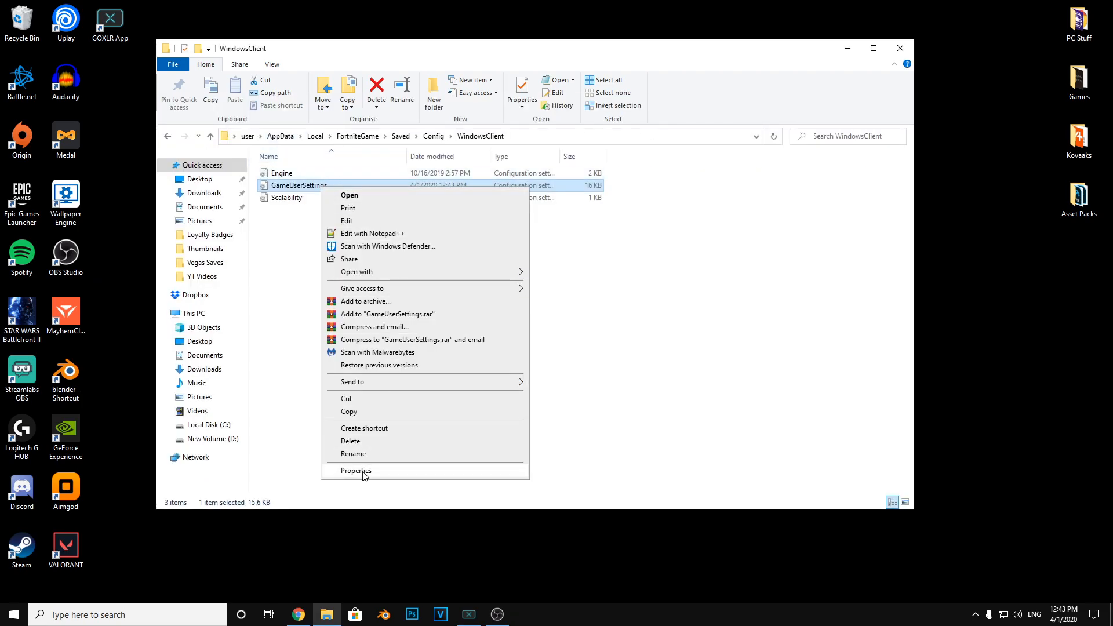
- Mark GameUserSettings read-only in Properties and close the WindowsClient window
click(355, 470)
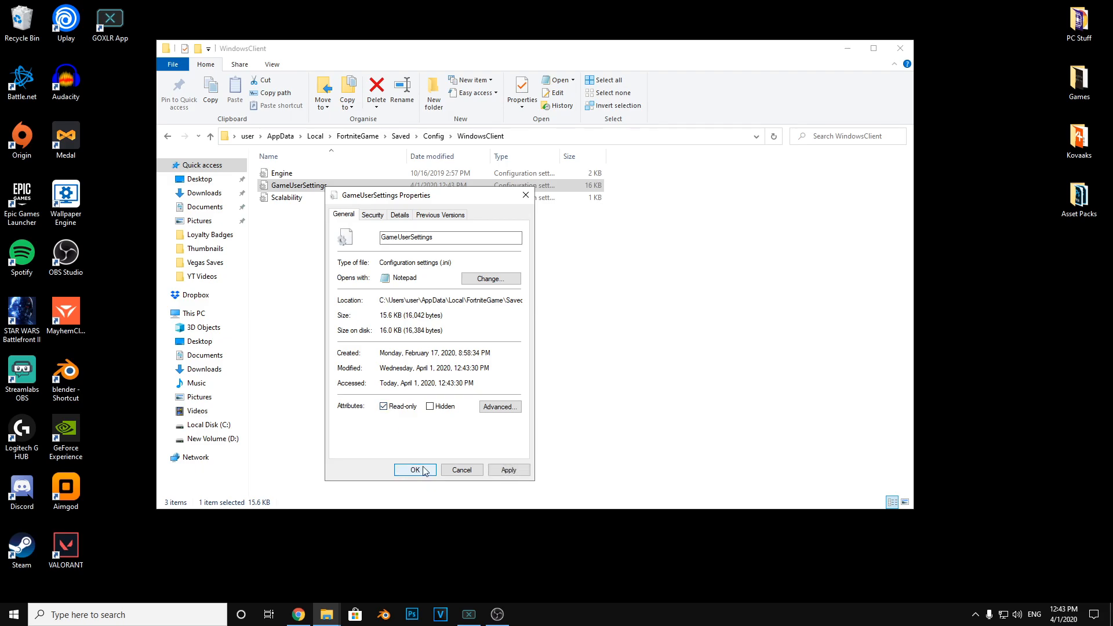
click(415, 469)
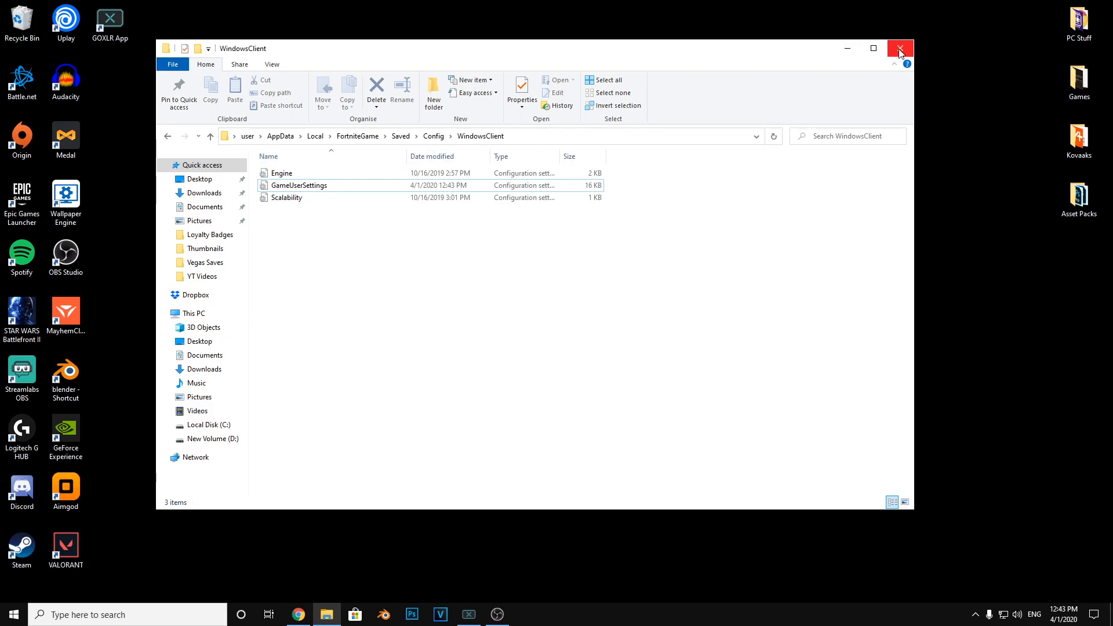
click(899, 48)
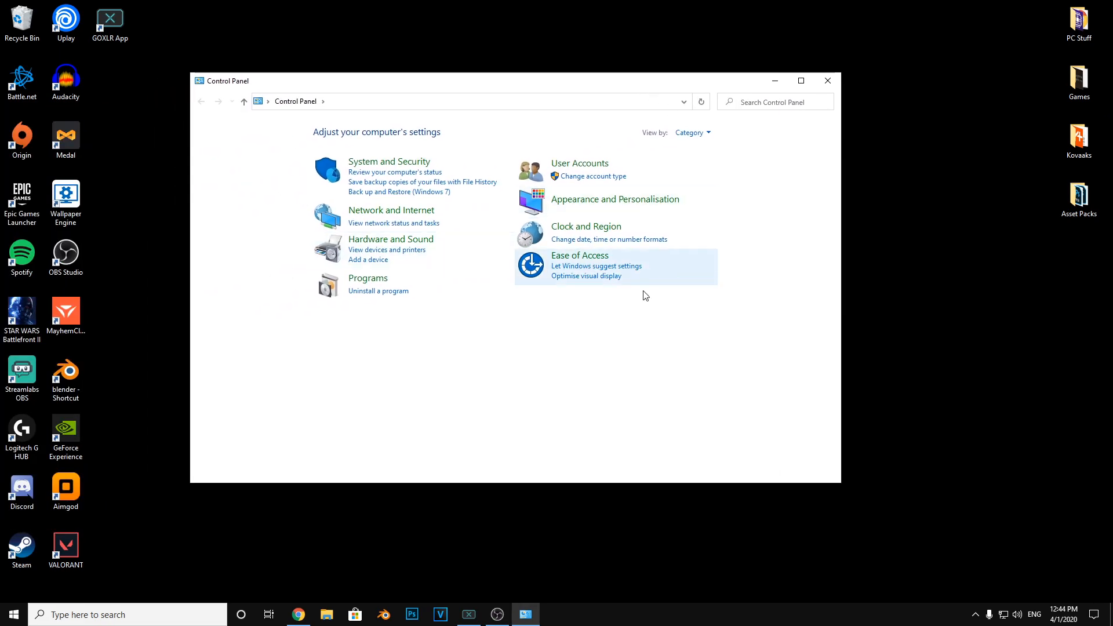
mouse_move(521, 146)
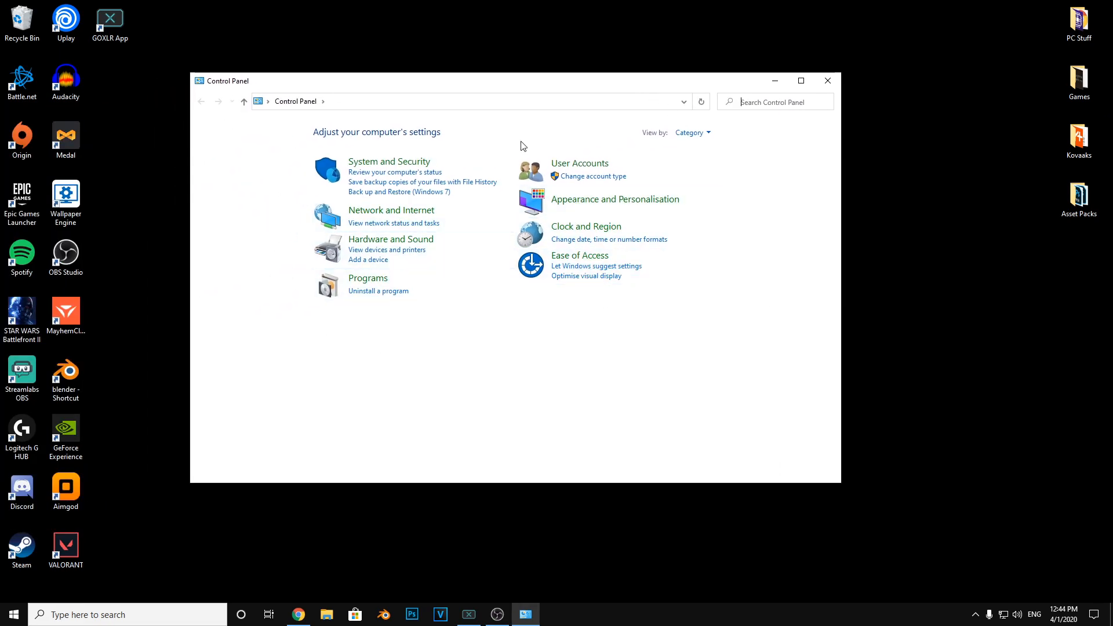
- Check that Bitsum Highest Performance is the active plan in Power Options, then close it
click(388, 161)
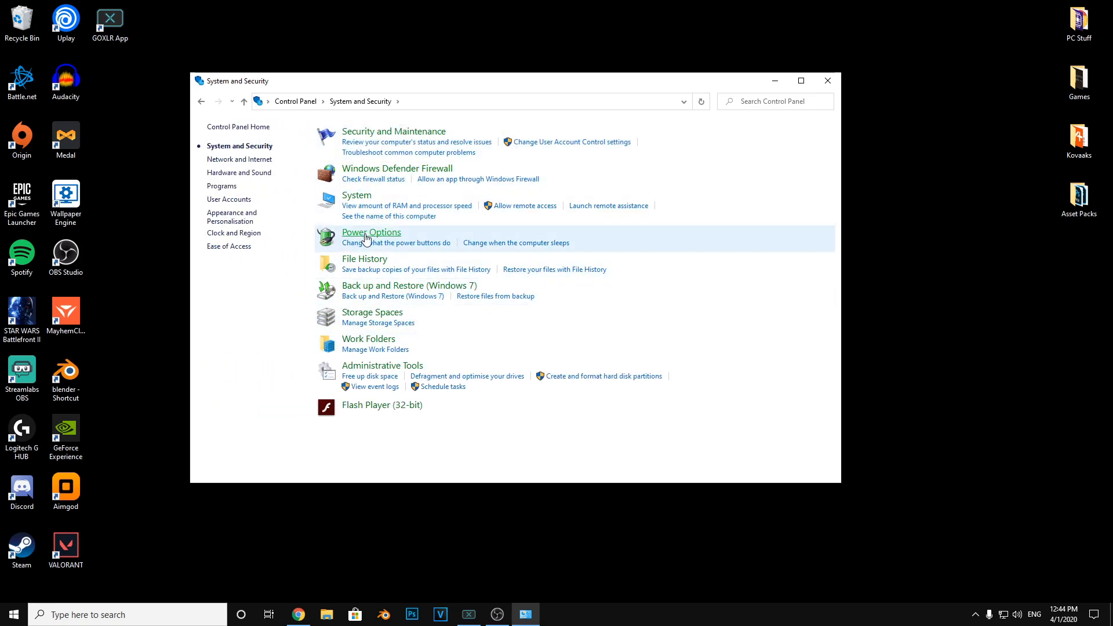
click(371, 232)
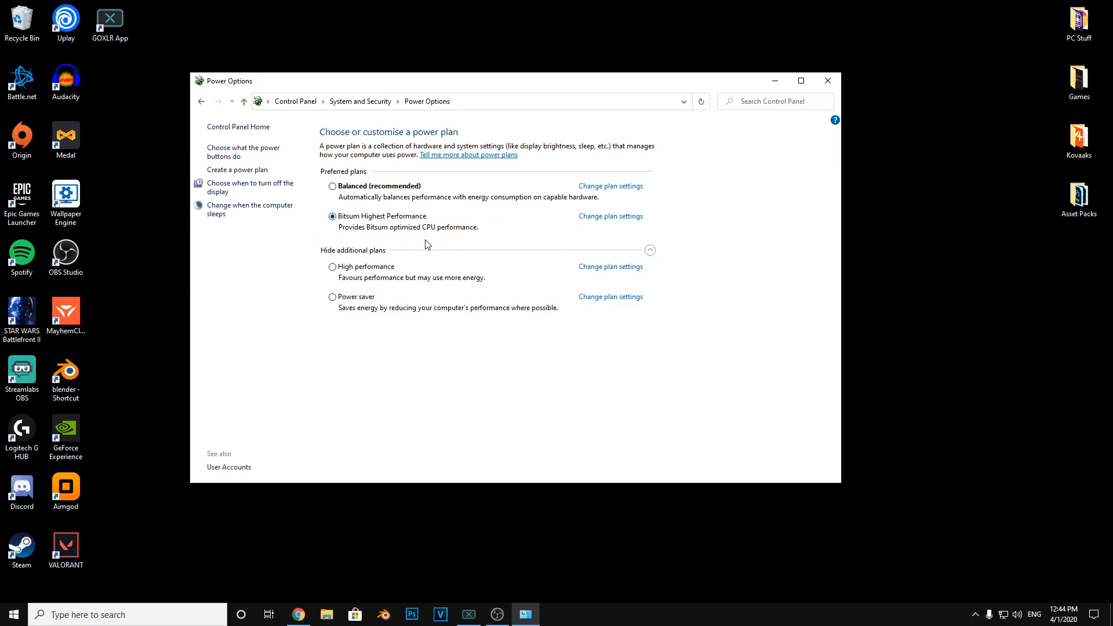
mouse_move(828, 81)
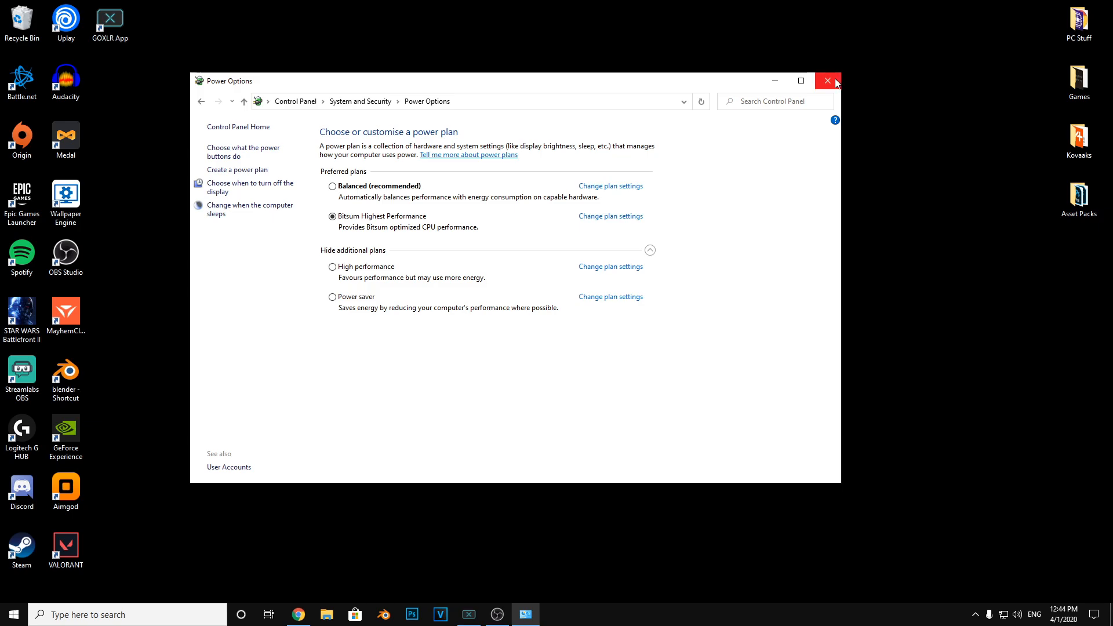
click(828, 80)
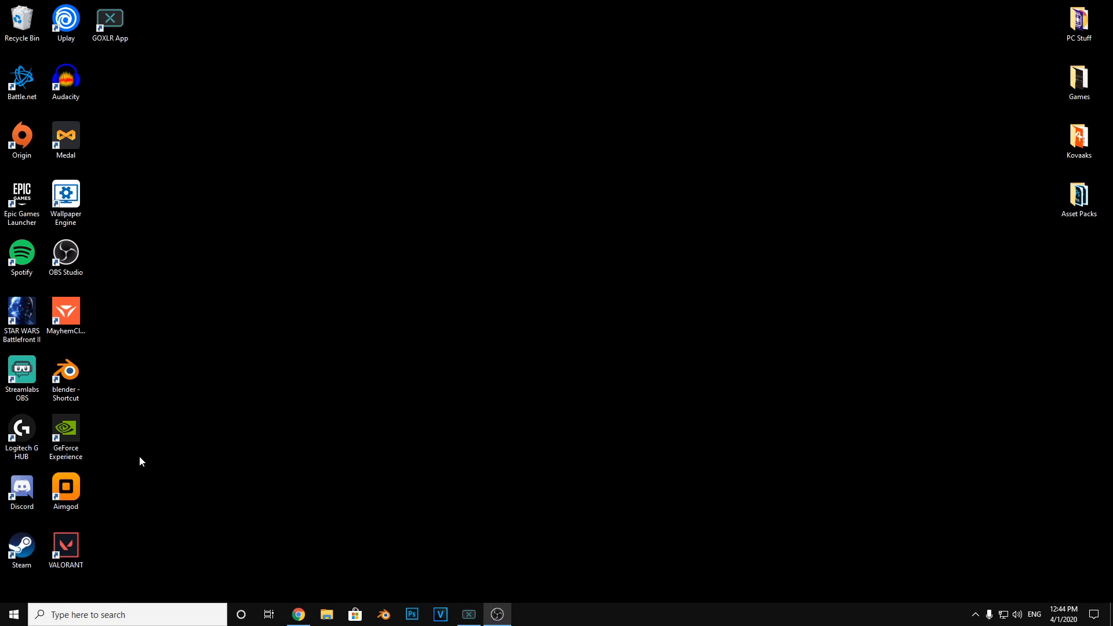
click(22, 253)
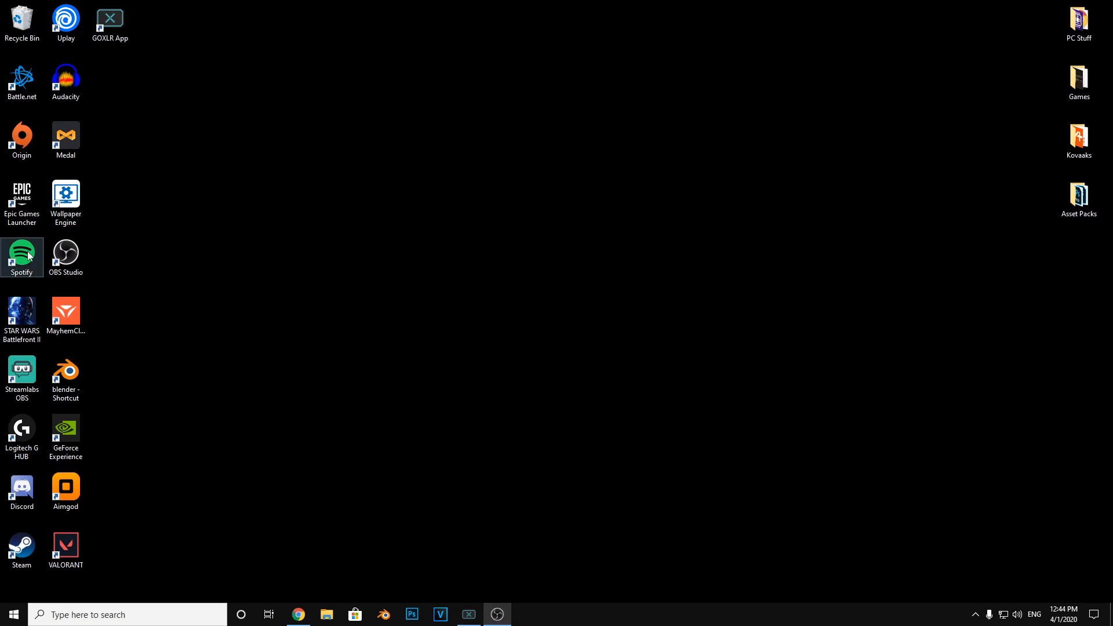
click(486, 199)
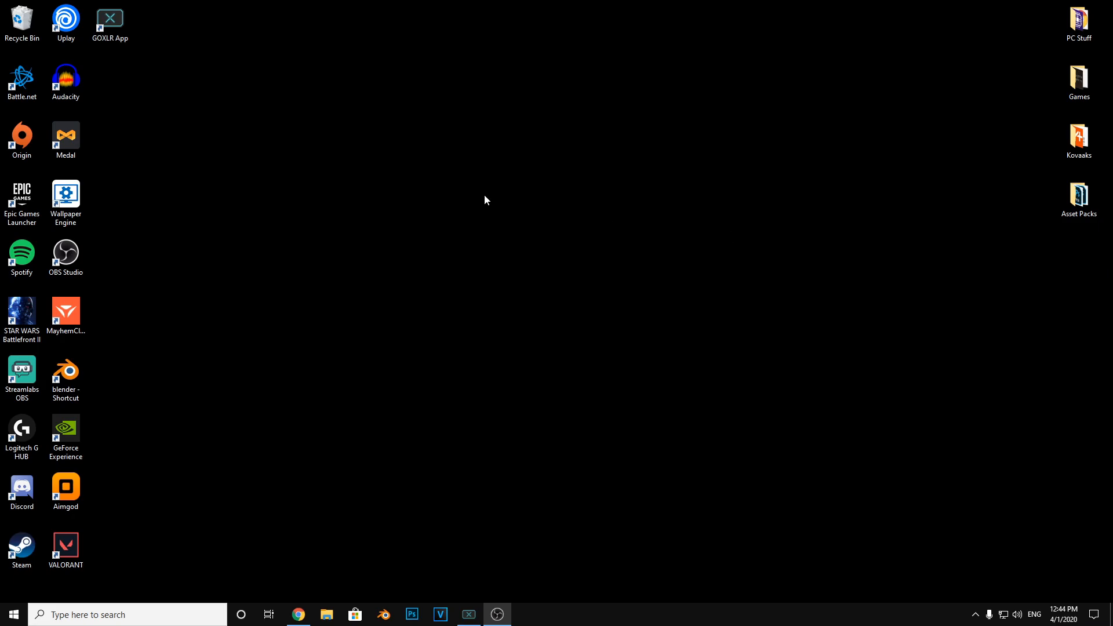